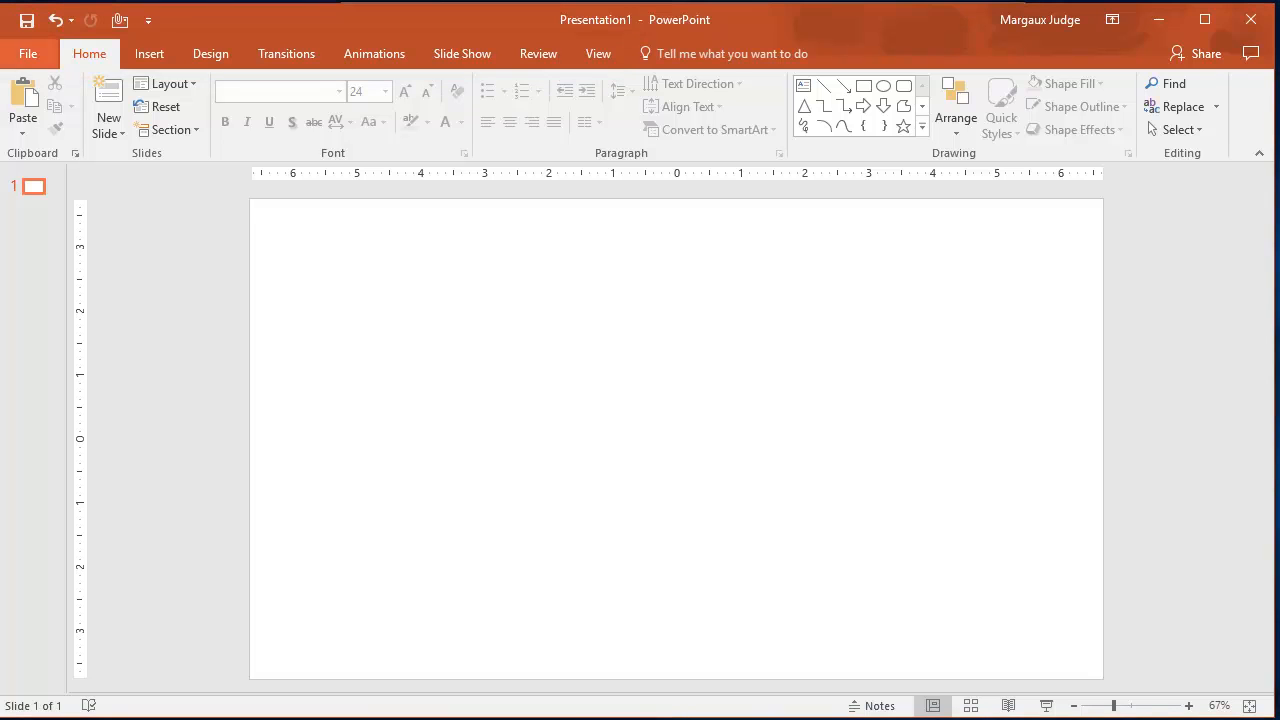
pyautogui.click(38, 53)
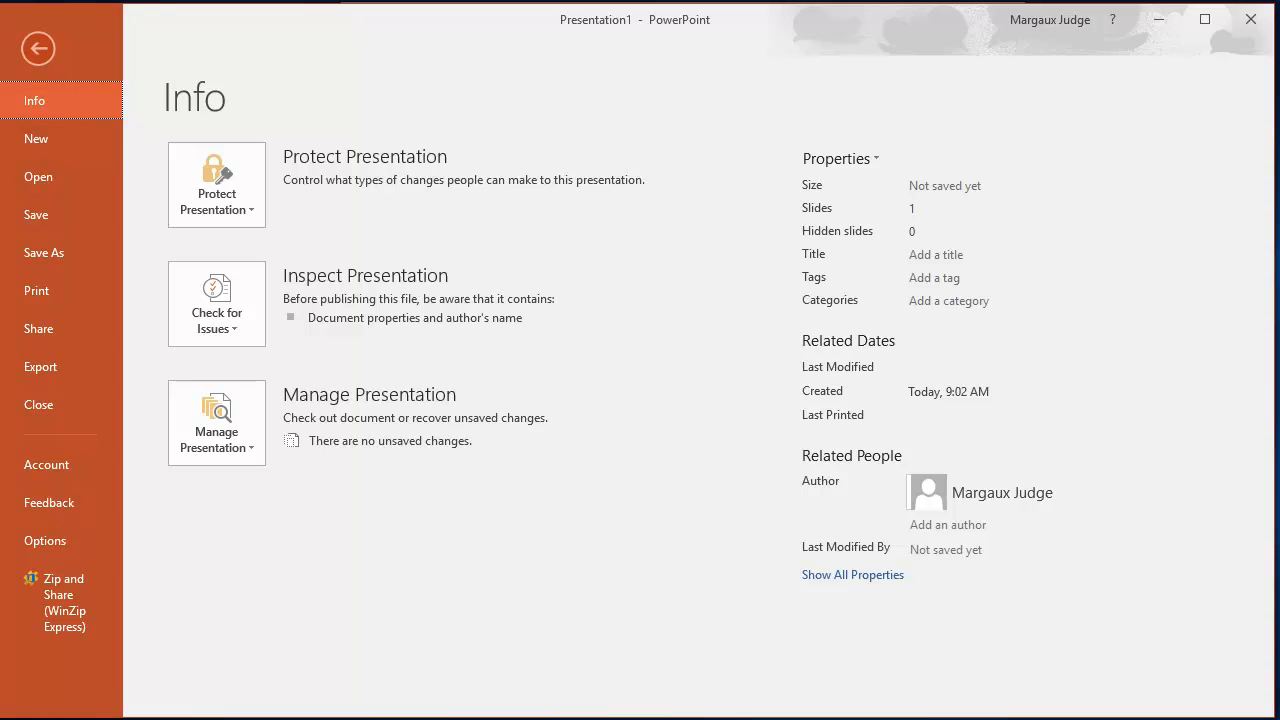
pyautogui.click(38, 48)
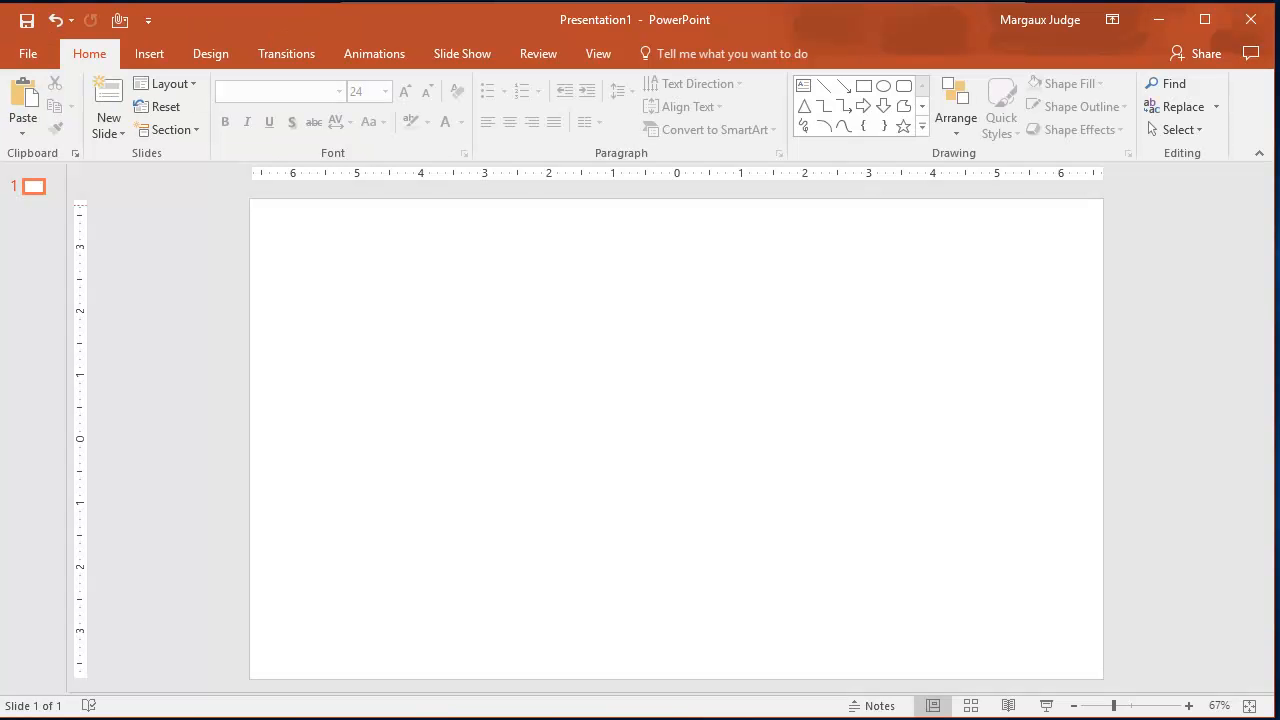
pyautogui.click(89, 54)
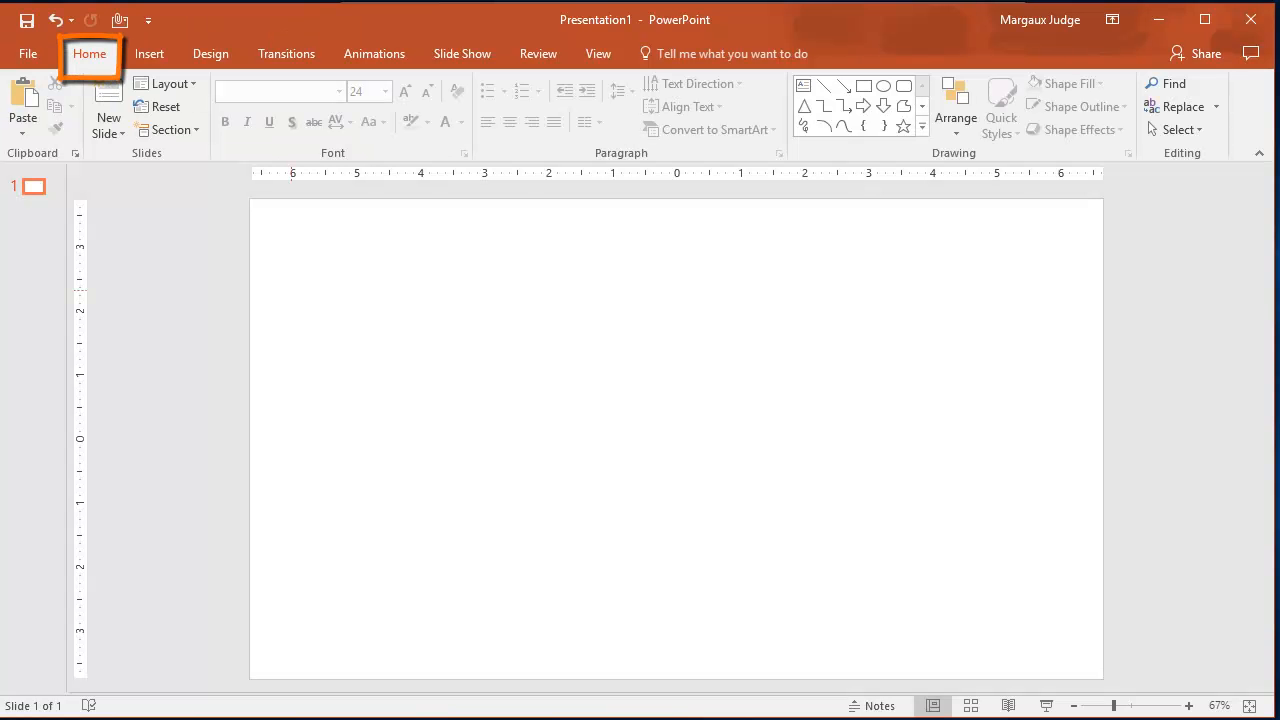